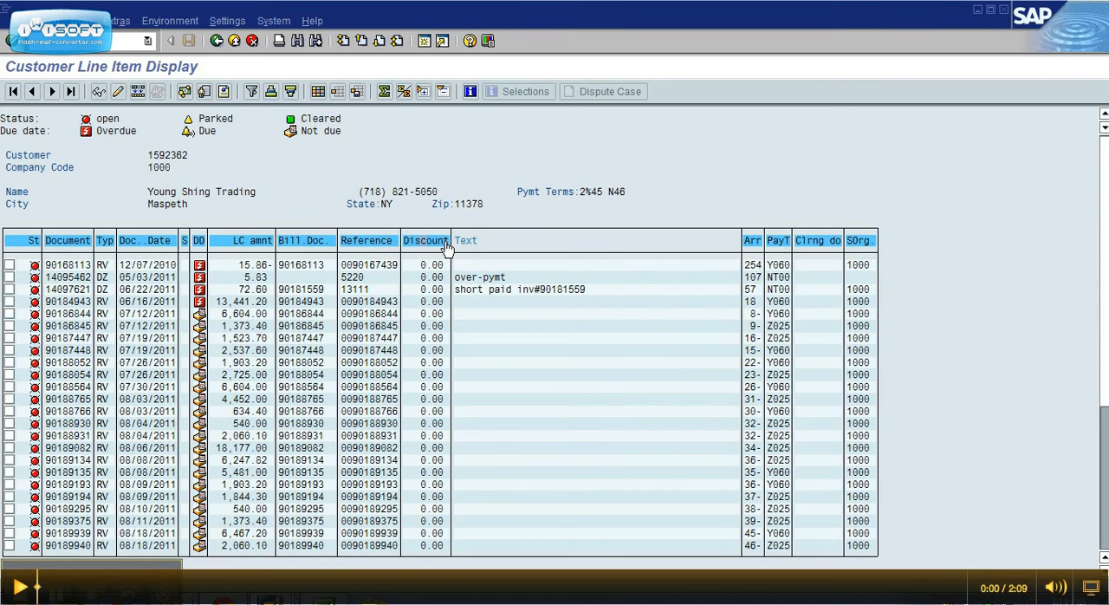
# - In Change Layout, select Local Currency and Discount base amount from the hidden fields
pyautogui.click(465, 239)
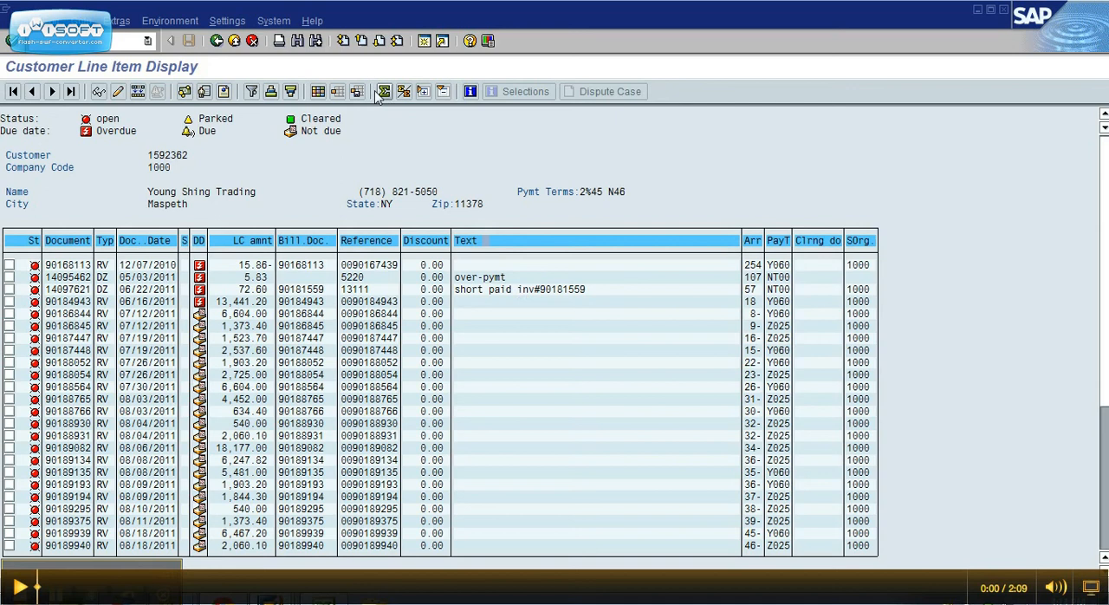
pyautogui.moveTo(319, 90)
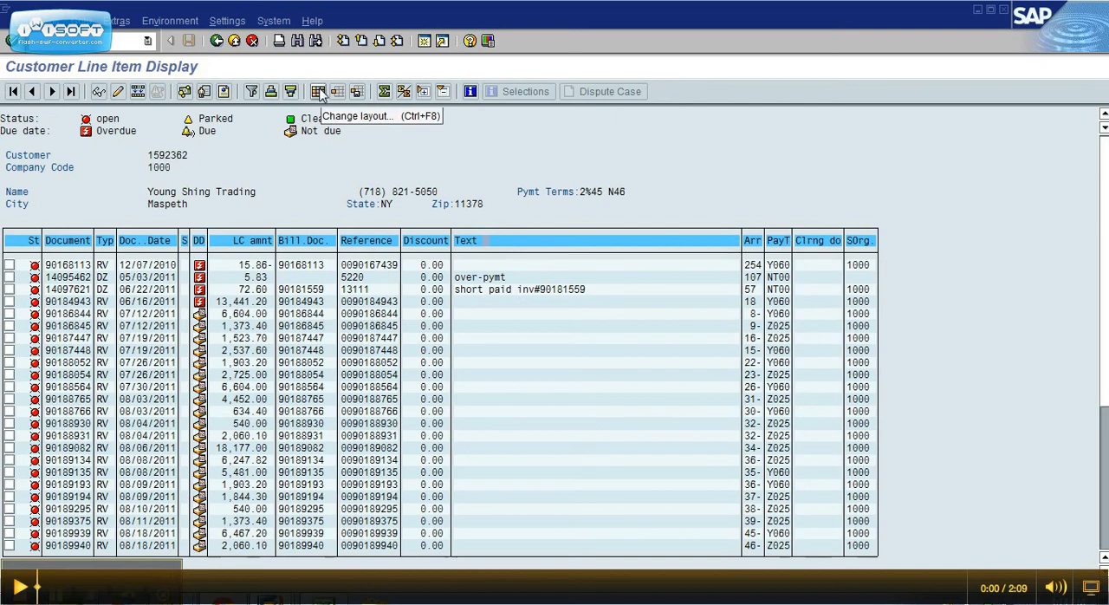
pyautogui.click(317, 90)
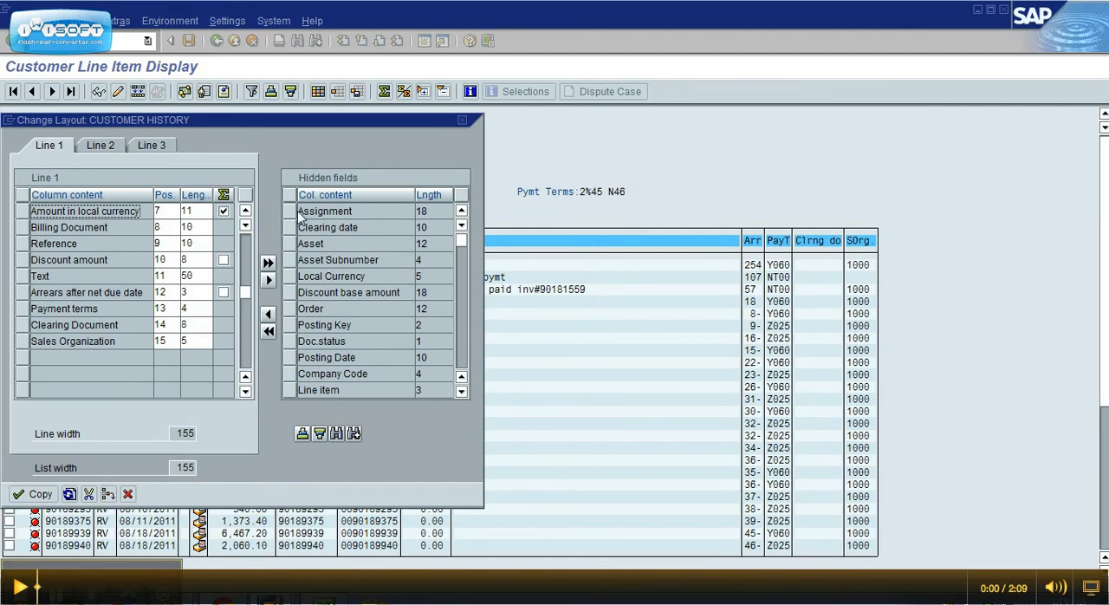
pyautogui.moveTo(275, 302)
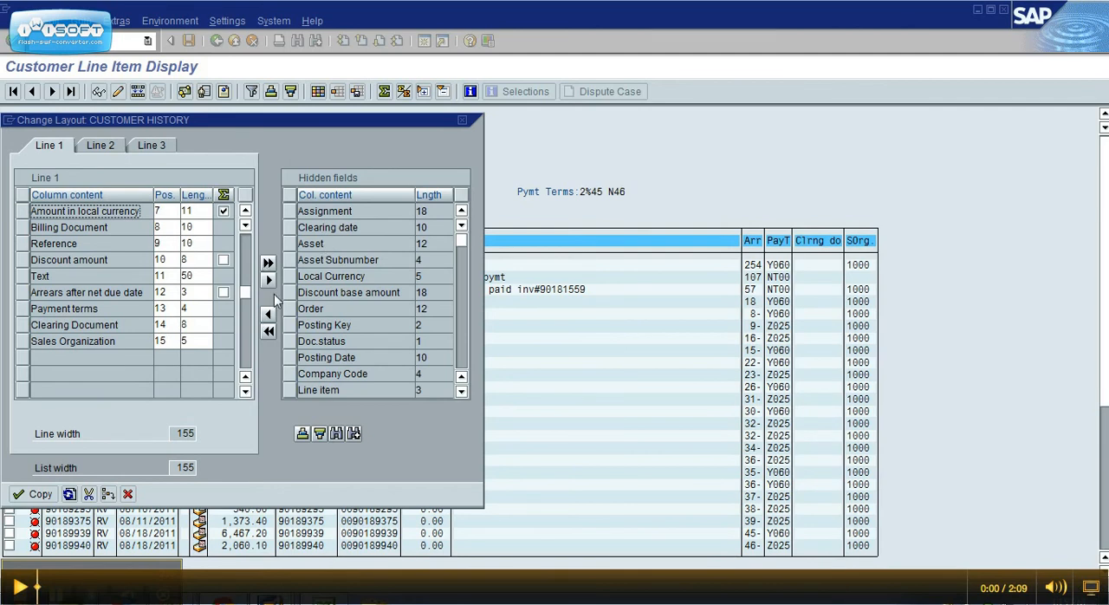
pyautogui.click(329, 292)
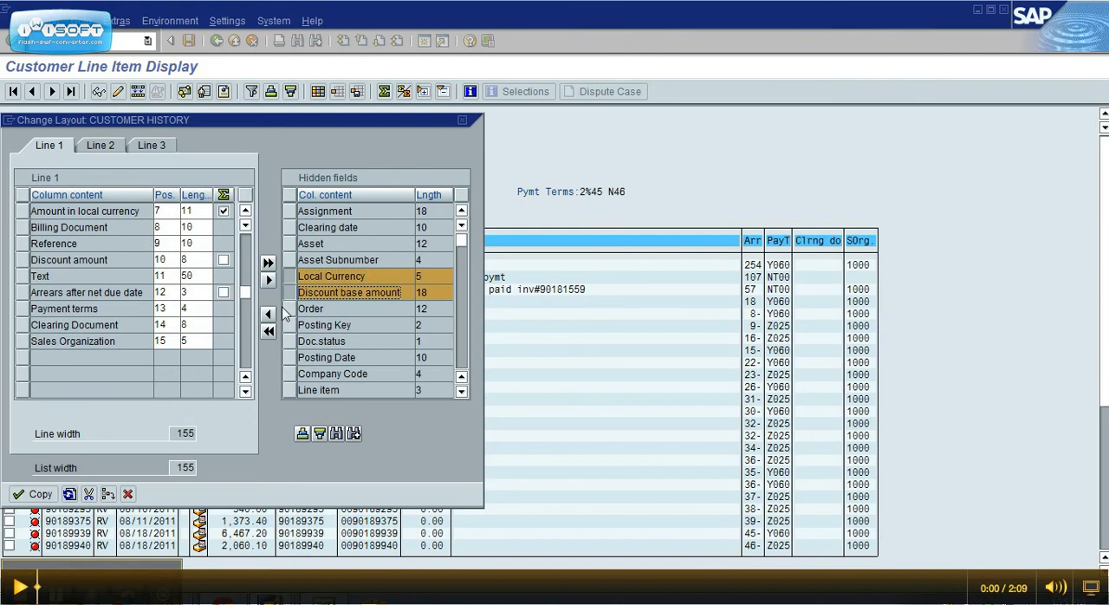
pyautogui.click(346, 309)
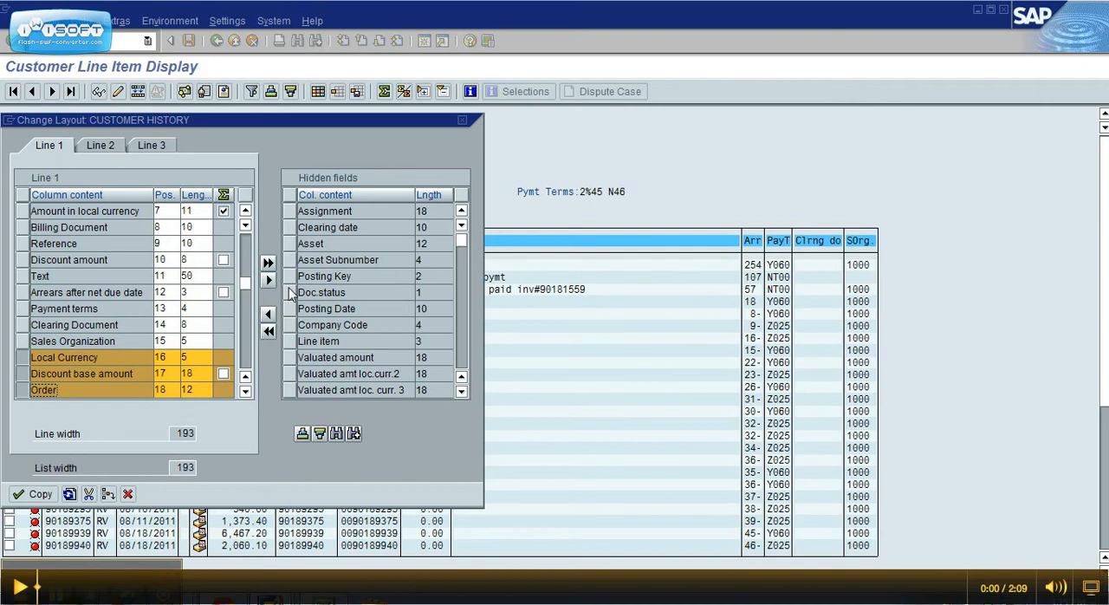
pyautogui.click(267, 264)
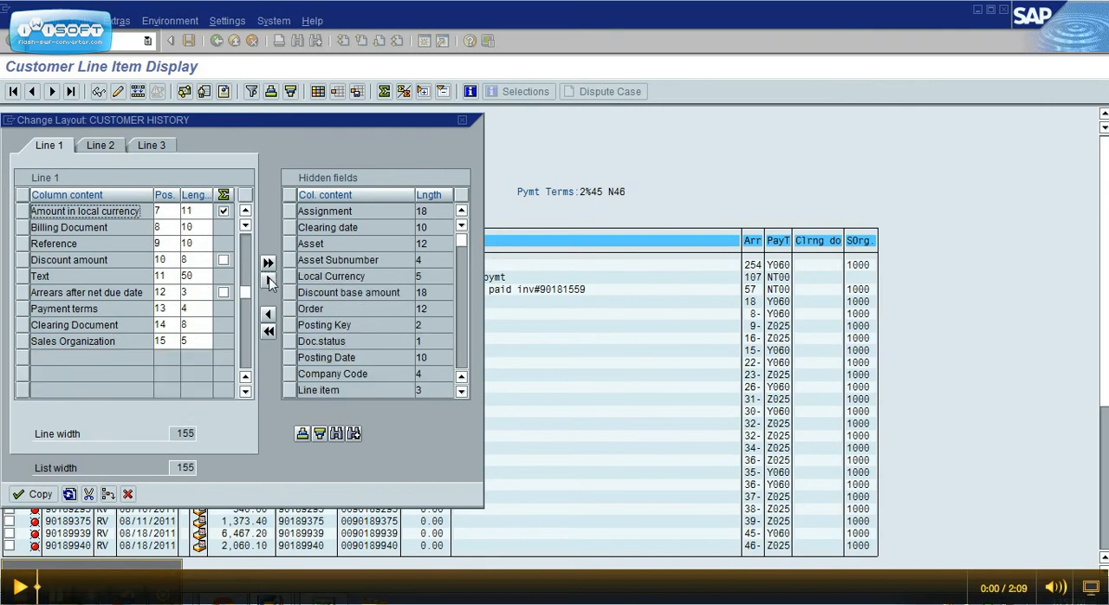
pyautogui.moveTo(267, 264)
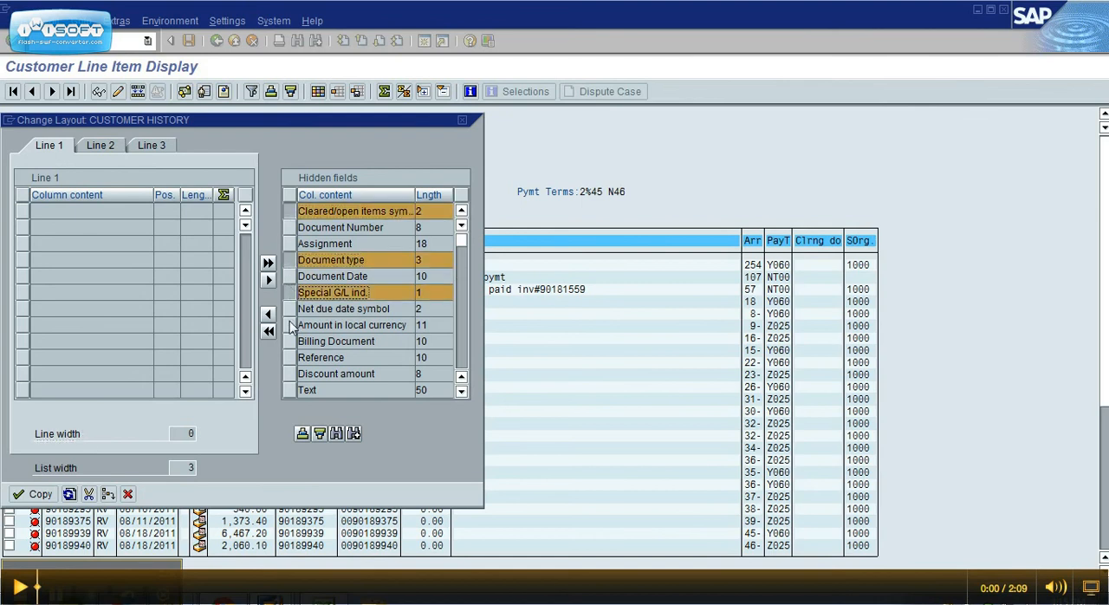
pyautogui.click(352, 325)
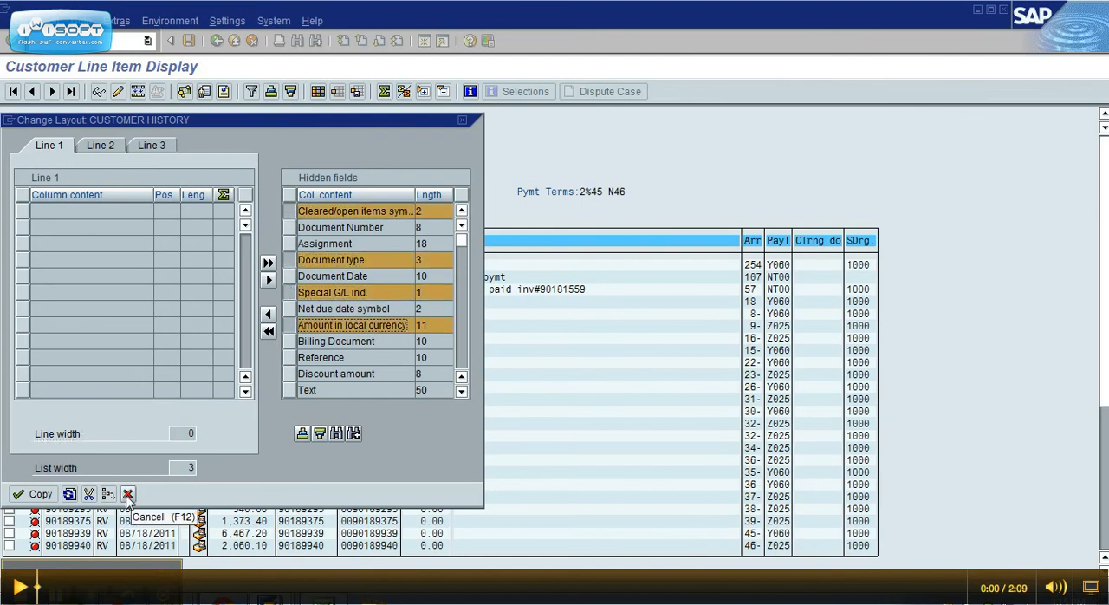
pyautogui.click(129, 494)
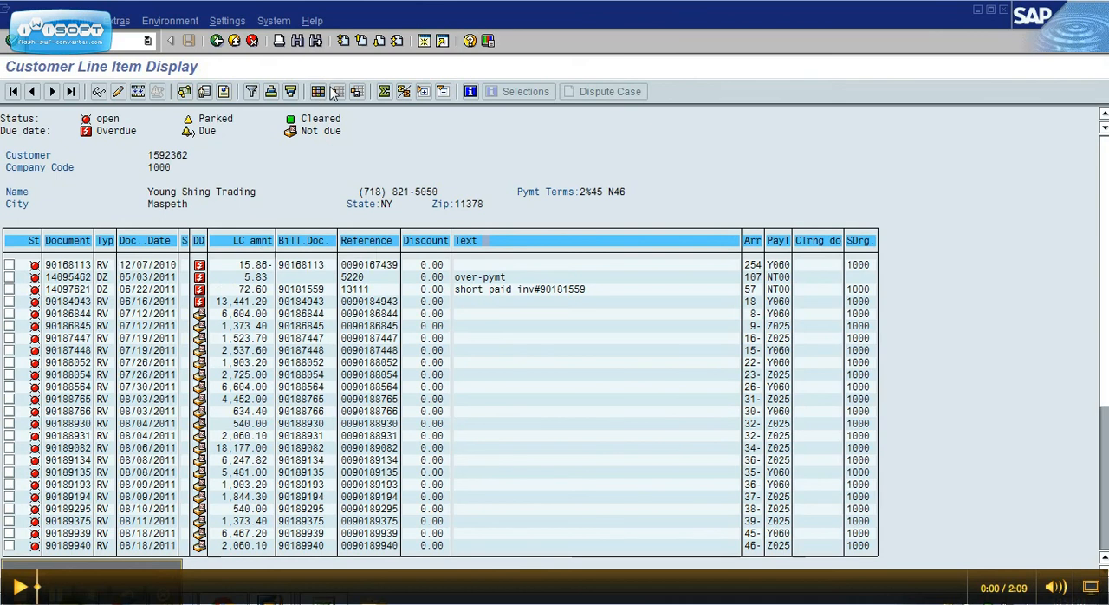
pyautogui.click(336, 90)
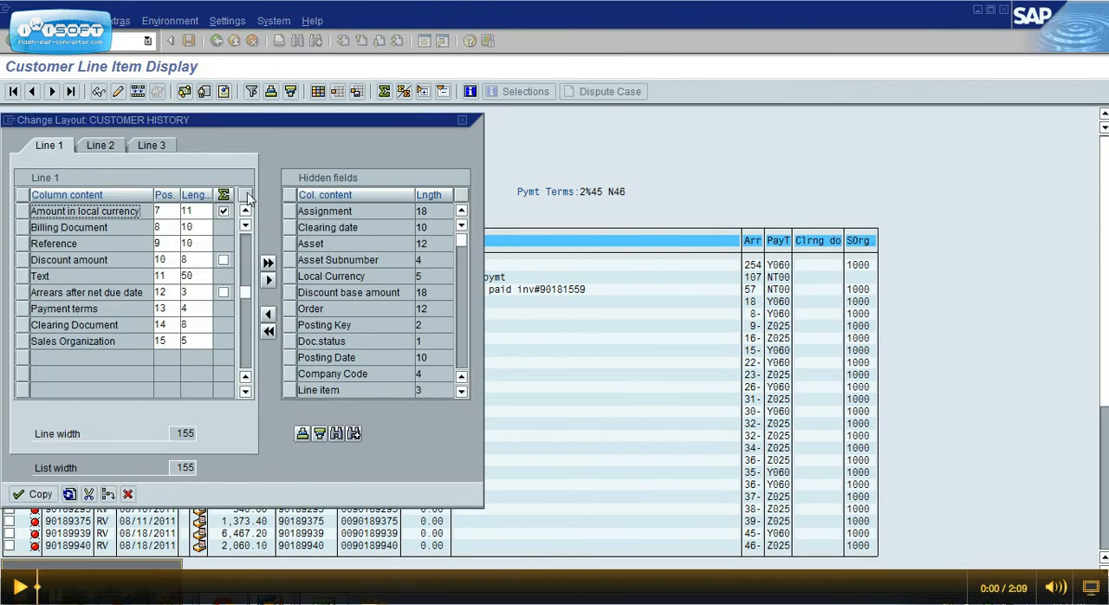
pyautogui.click(246, 213)
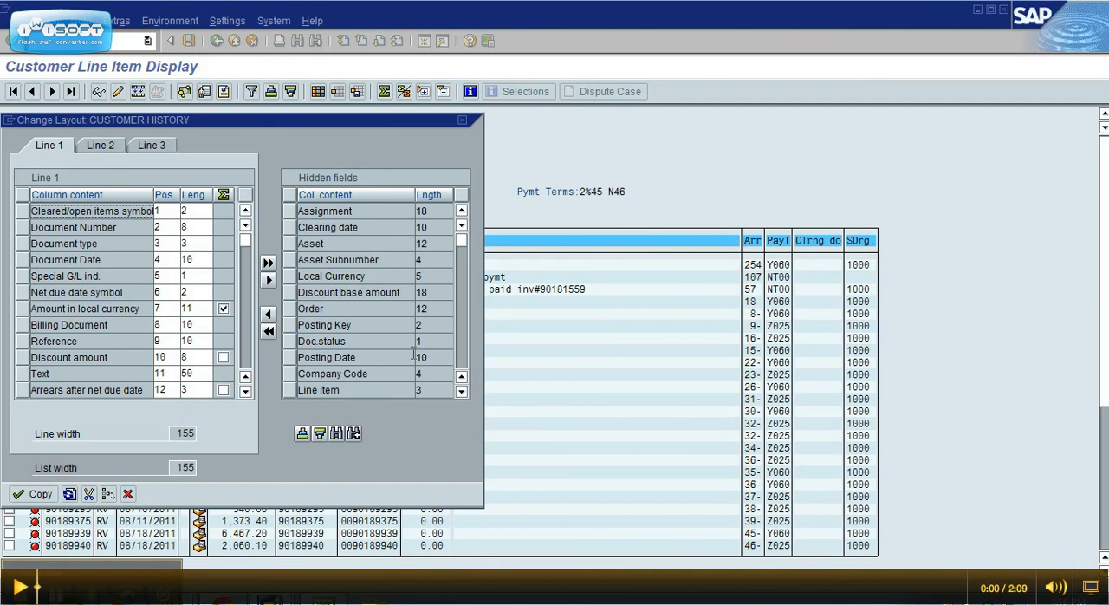
pyautogui.moveTo(329, 473)
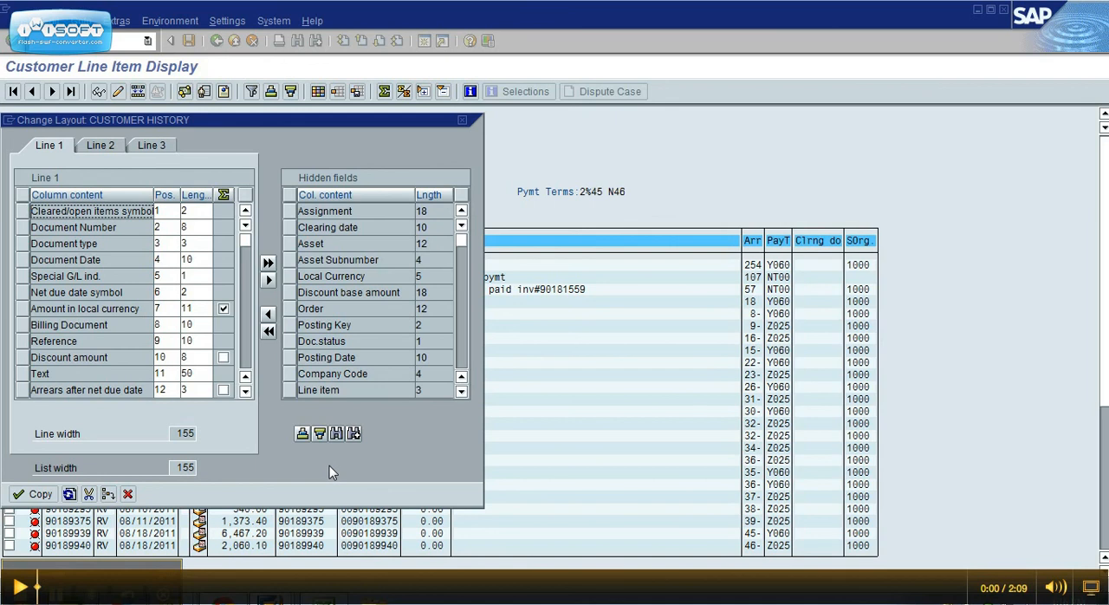
pyautogui.moveTo(230, 495)
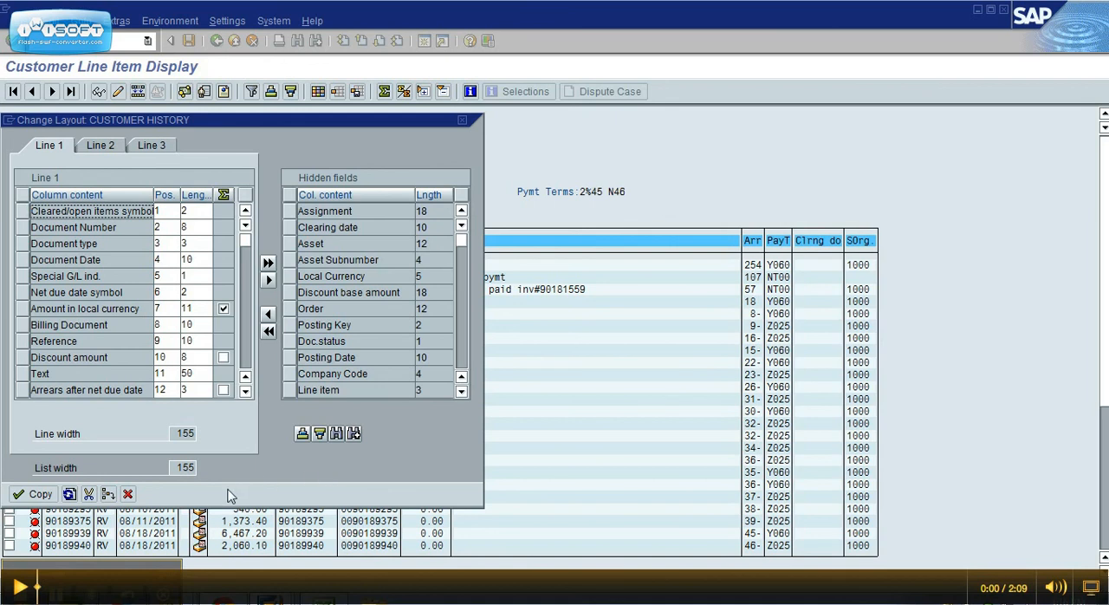